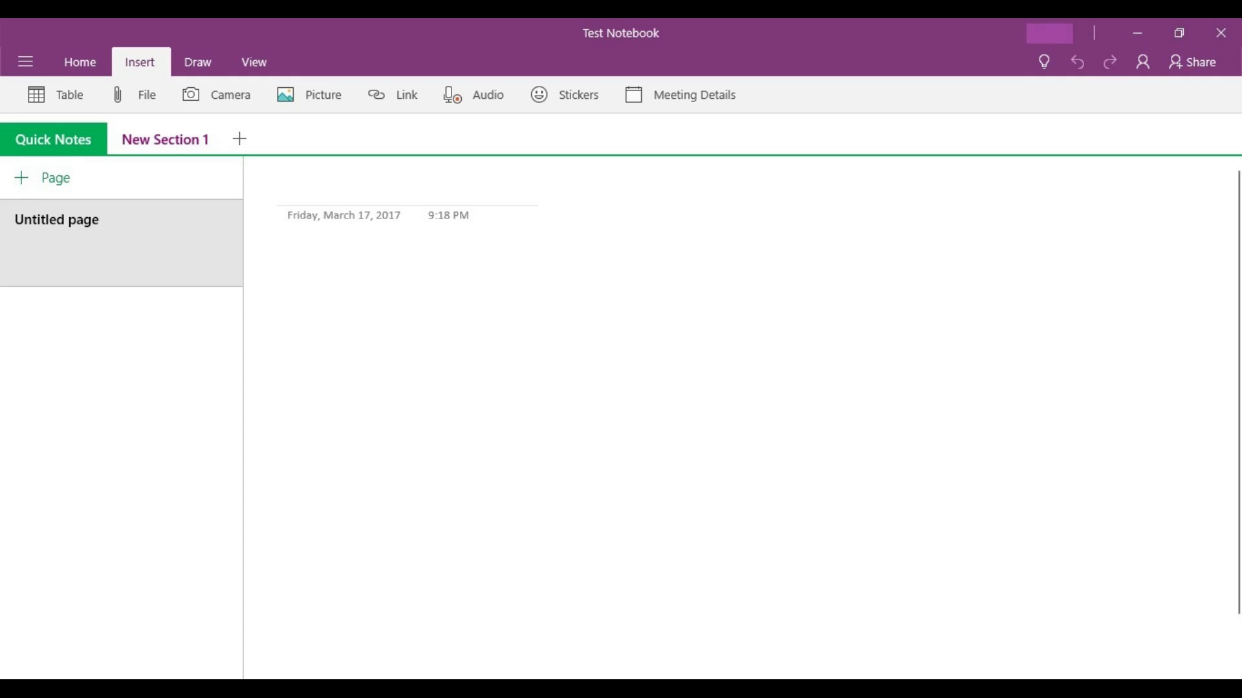
Step: Show OneNote's Settings panel from the navigation pane beside the untitled Quick Notes page
click(24, 62)
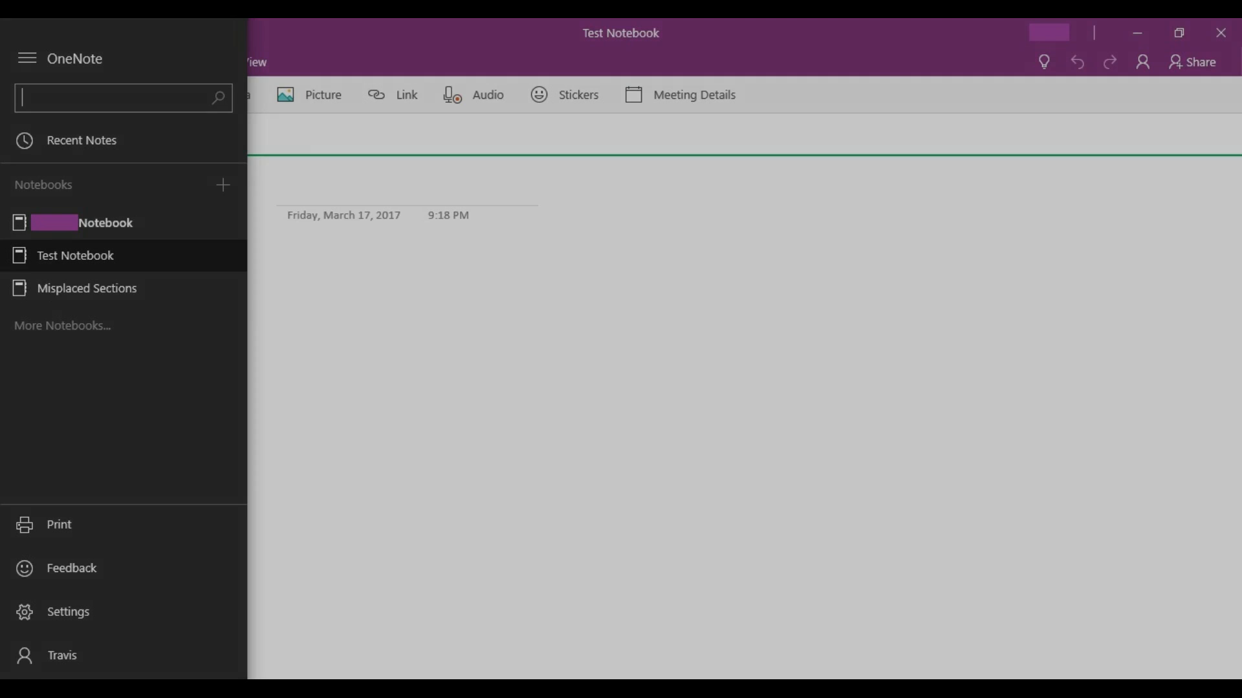
click(67, 612)
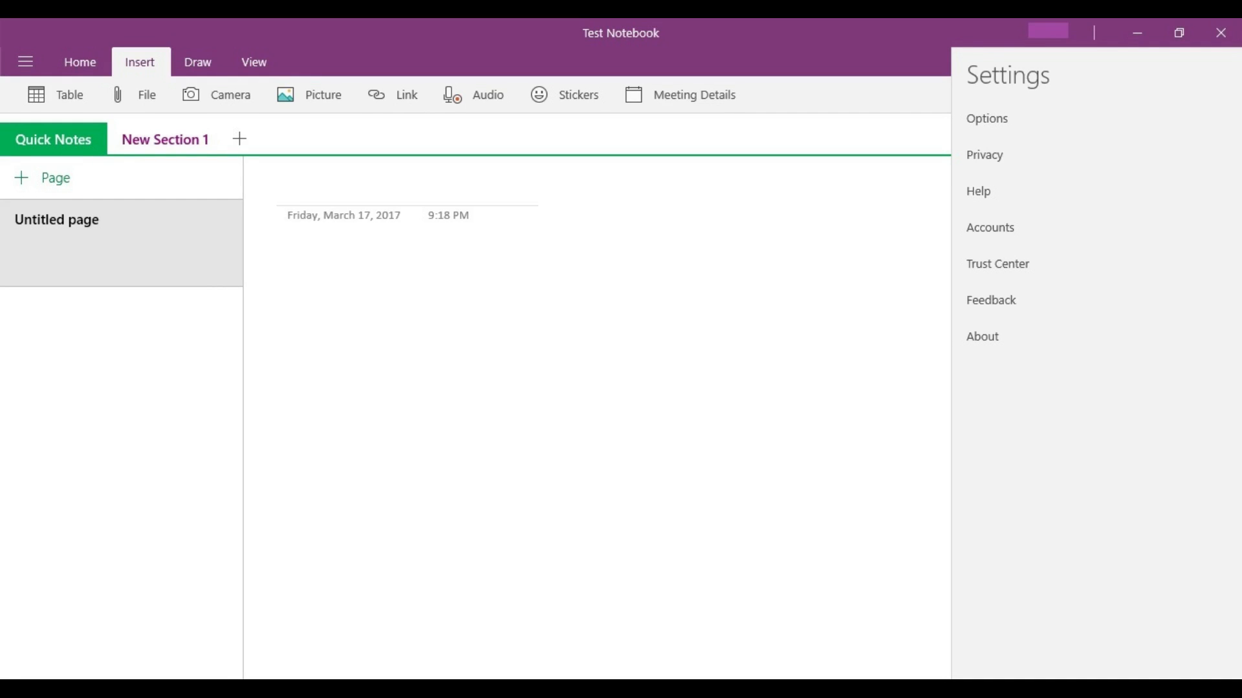
Step: Go to Options and pick the notebook Quick Notes are saved to
click(987, 118)
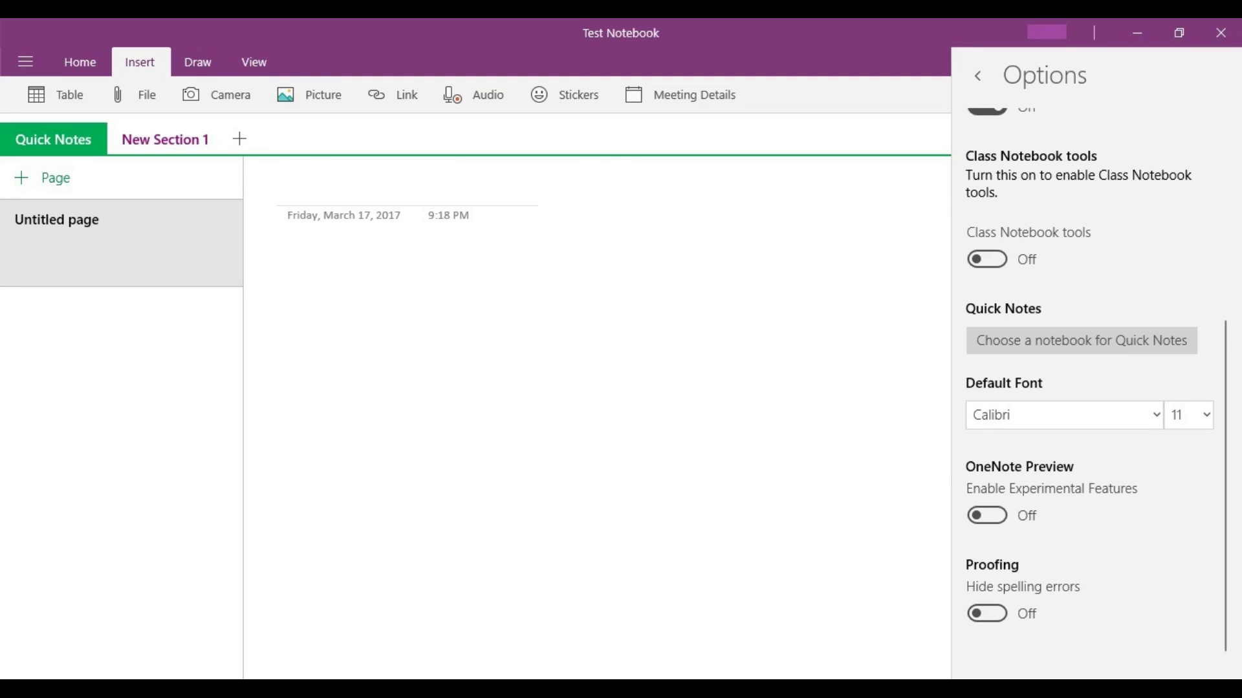
click(1079, 340)
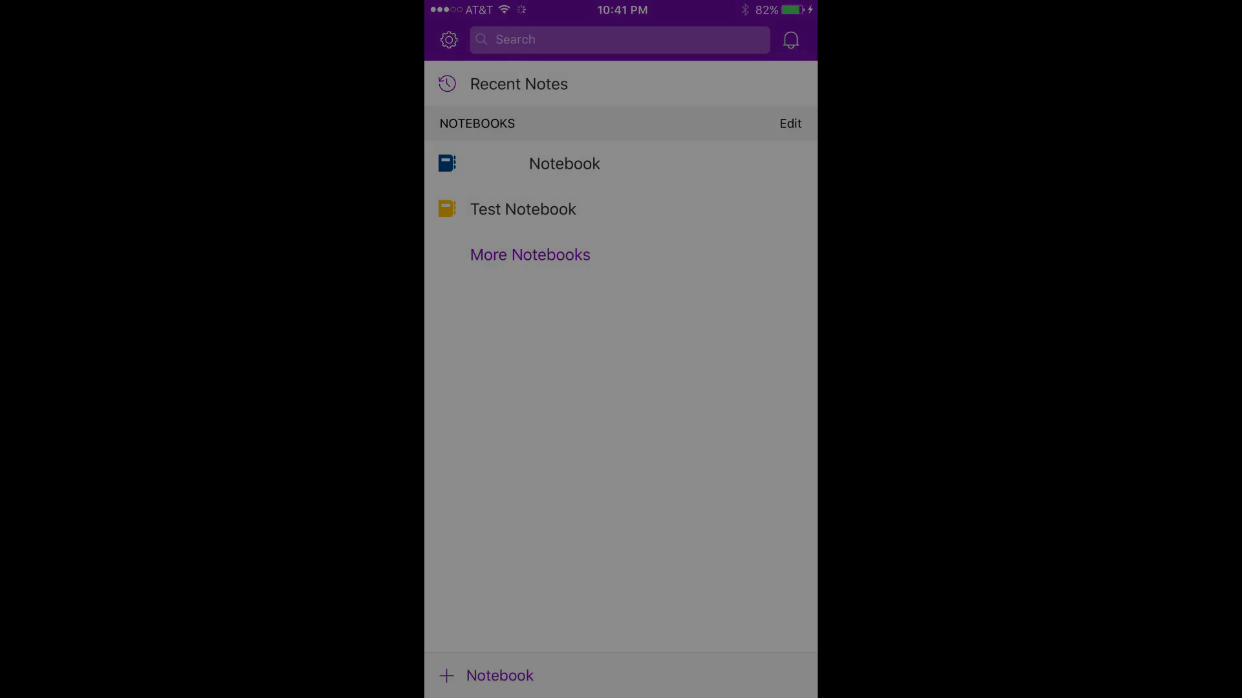
Step: Open the mobile app's Settings screen from the notebooks list gear icon
click(448, 39)
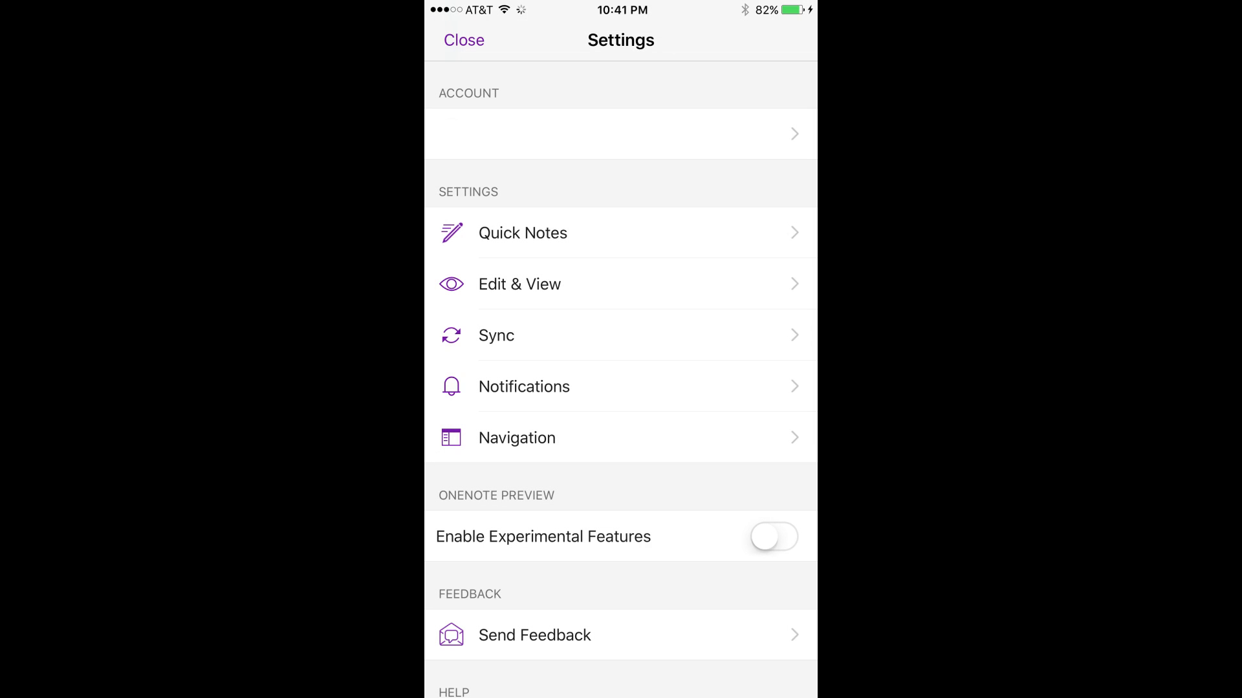